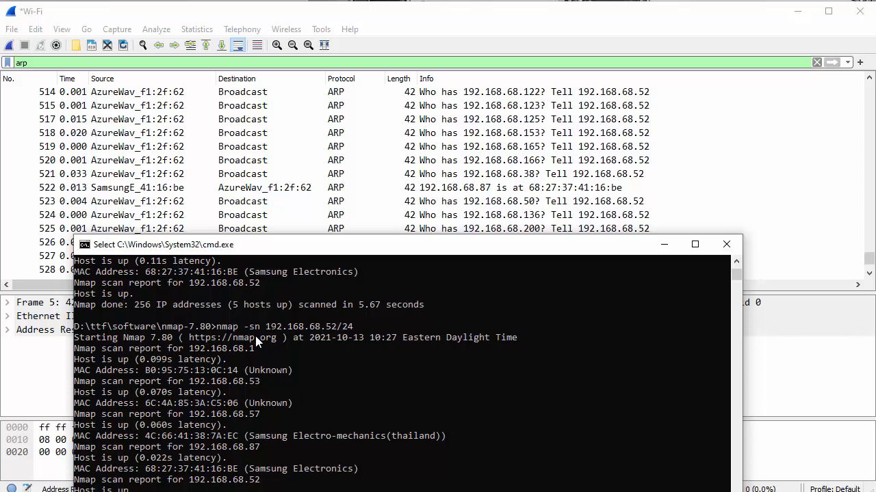
{"action": "mouse_move", "coordinate": [315, 390]}
{"action": "type", "text": "nmap"}
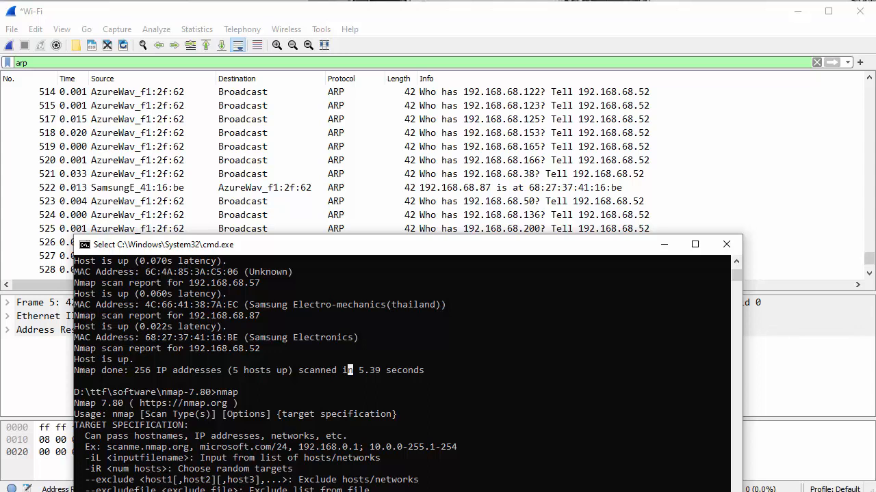
{"action": "mouse_move", "coordinate": [430, 30]}
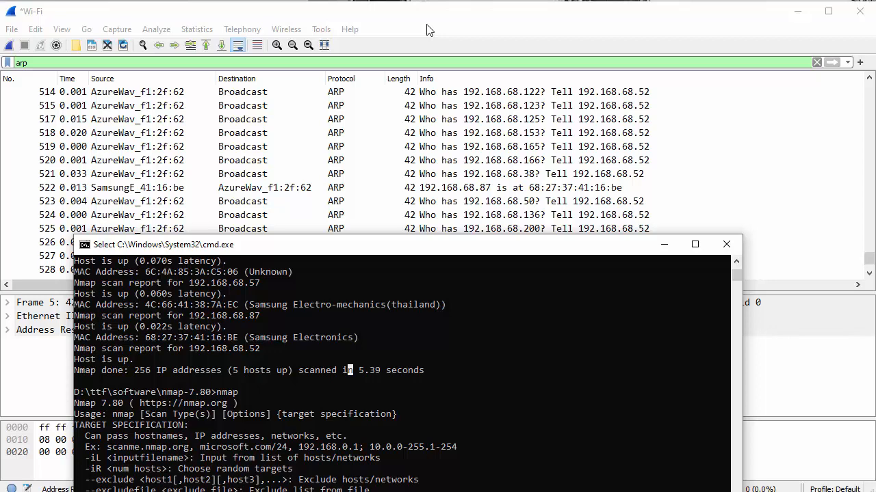
{"action": "mouse_move", "coordinate": [459, 36]}
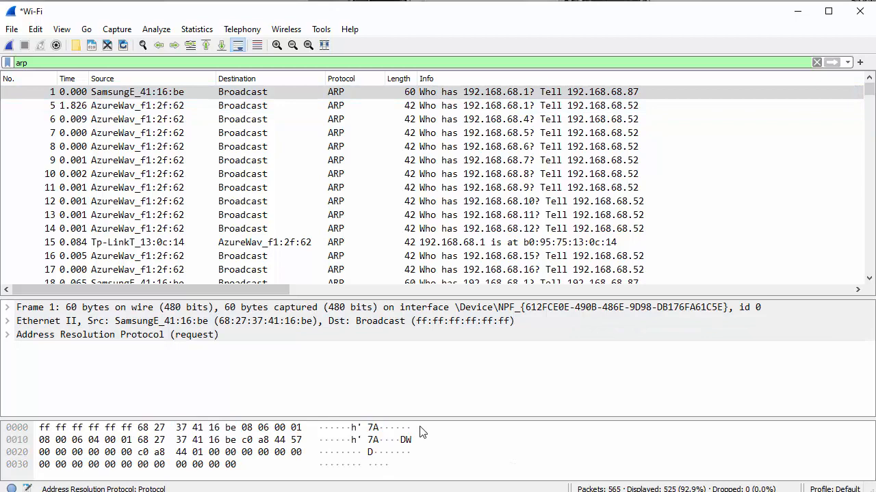
- Enlarge the Wireshark packet list and scroll through the ARP Who has requests from packet 1
{"action": "left_click", "coordinate": [61, 29]}
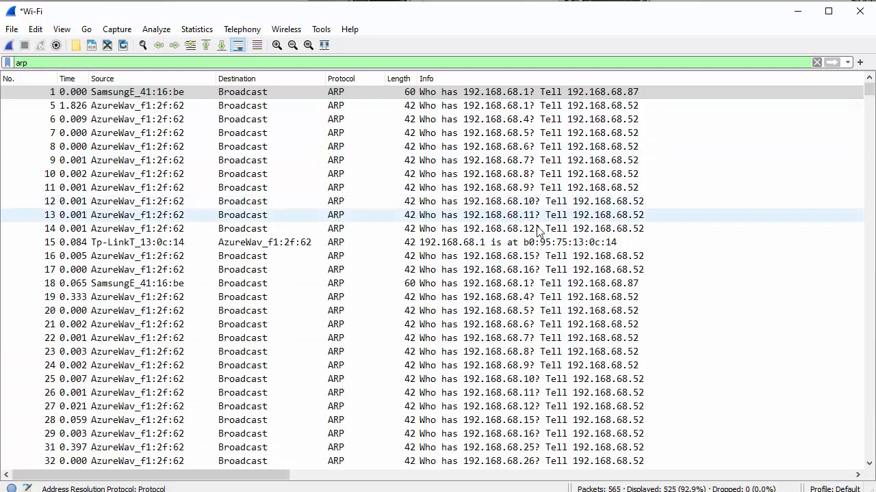
{"action": "scroll", "scroll_direction": "down", "scroll_amount": 3}
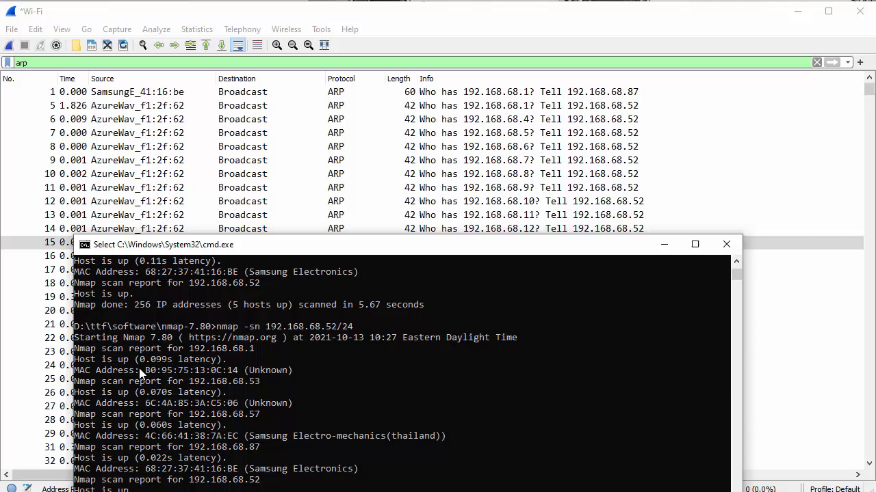
{"action": "mouse_move", "coordinate": [263, 352]}
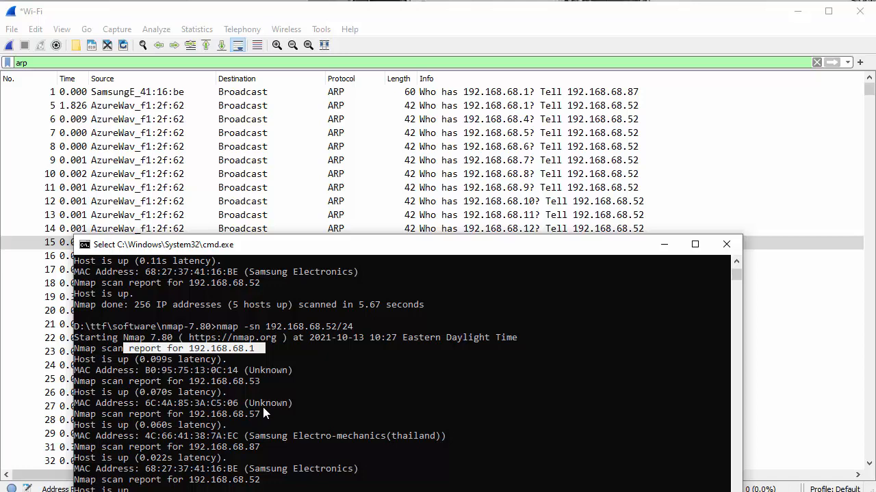
{"action": "mouse_move", "coordinate": [151, 376]}
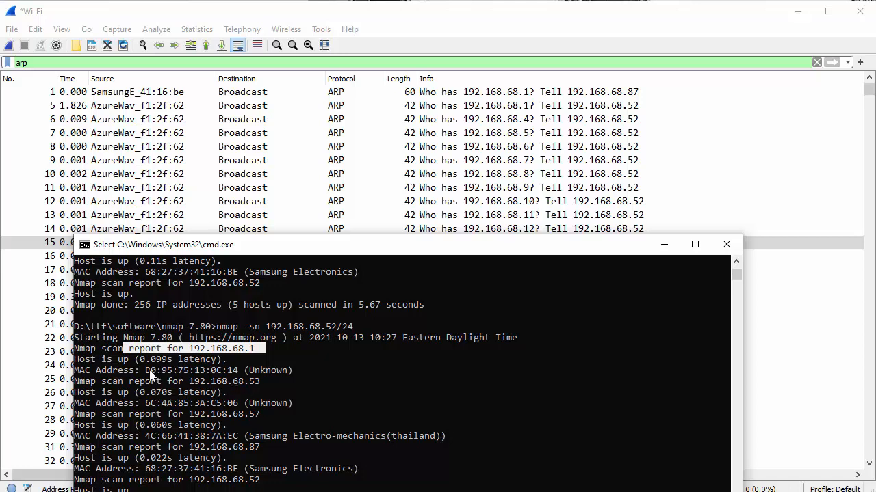
{"action": "mouse_move", "coordinate": [138, 383]}
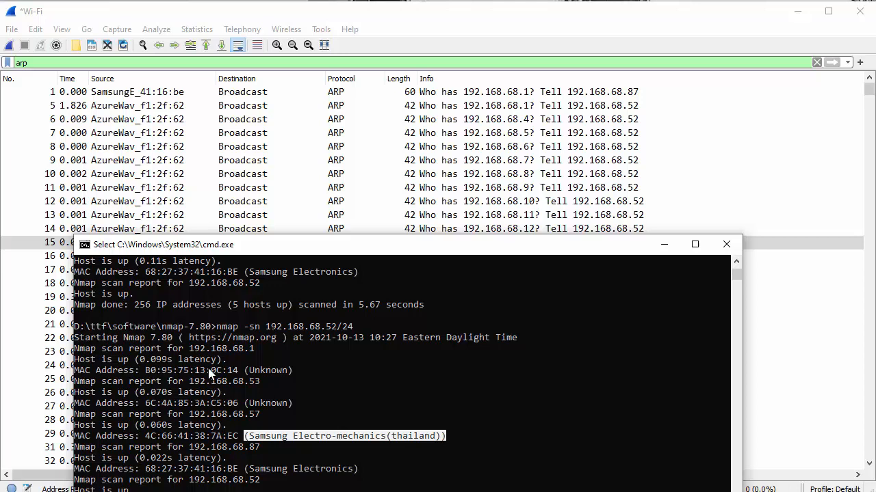
{"action": "mouse_move", "coordinate": [375, 269]}
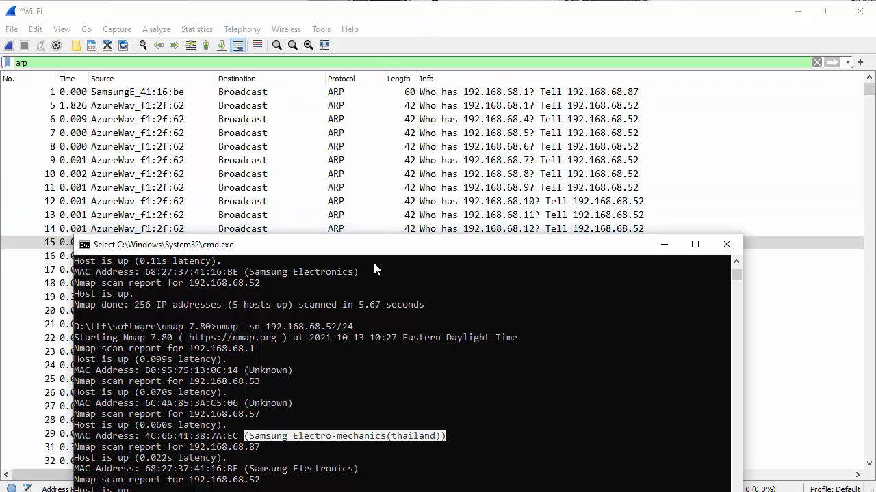
{"action": "mouse_move", "coordinate": [363, 301]}
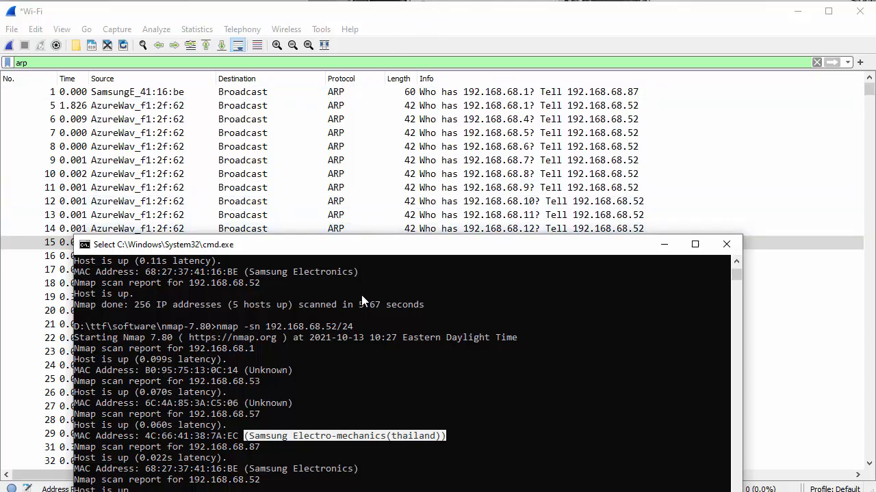
{"action": "mouse_move", "coordinate": [509, 58]}
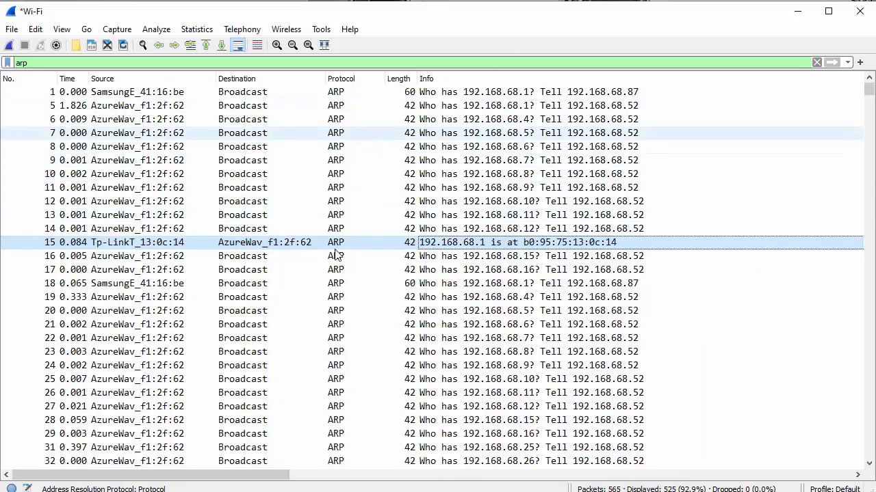
- Scroll the Wireshark packet list past 192.168.68.1's ARP reply to requests for .54–.81
{"action": "scroll", "scroll_direction": "down", "scroll_amount": 3}
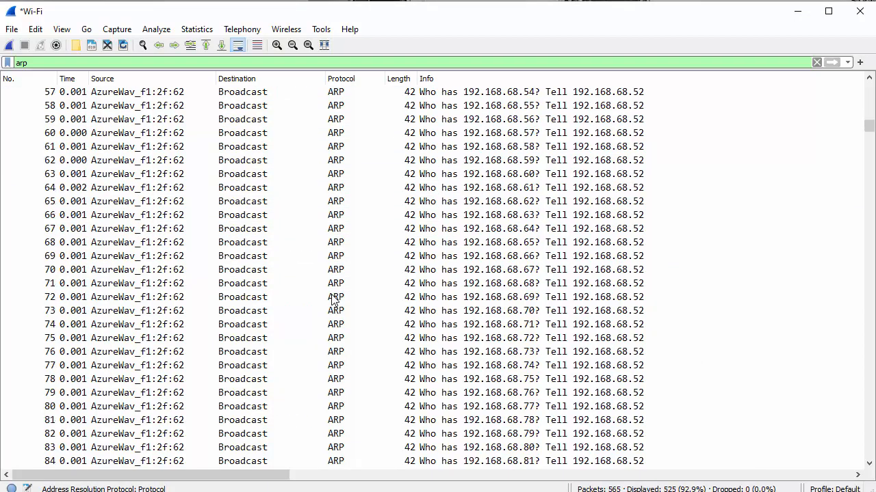